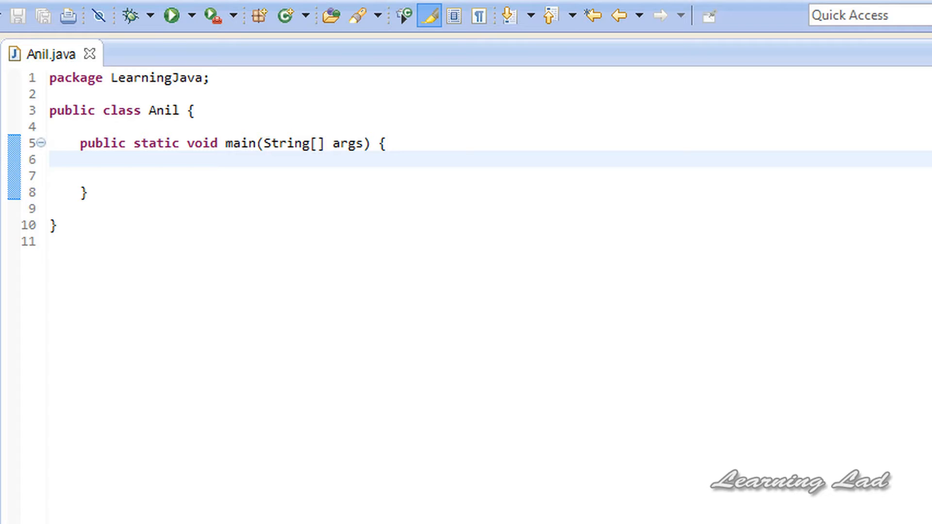
mouse_move(209, 183)
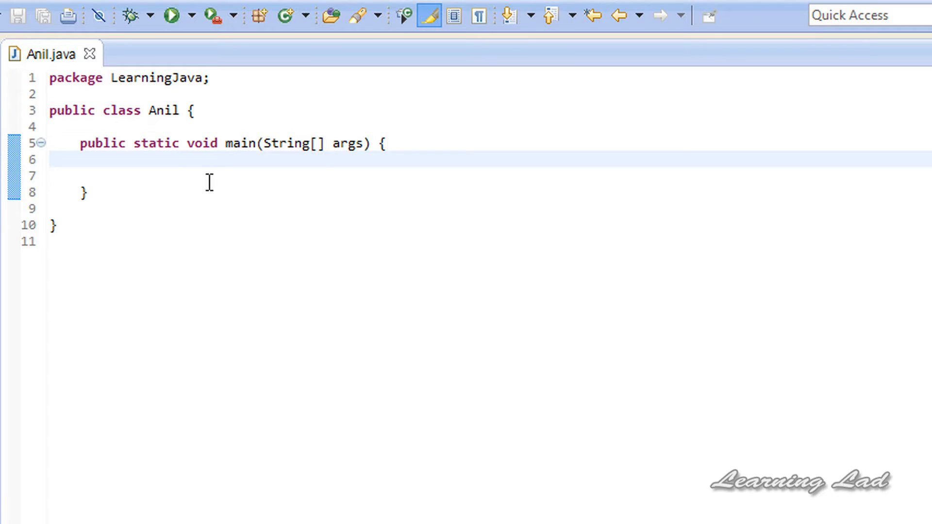
Add an empty if(){ }else{ } skeleton on a new line inside main
key(enter)
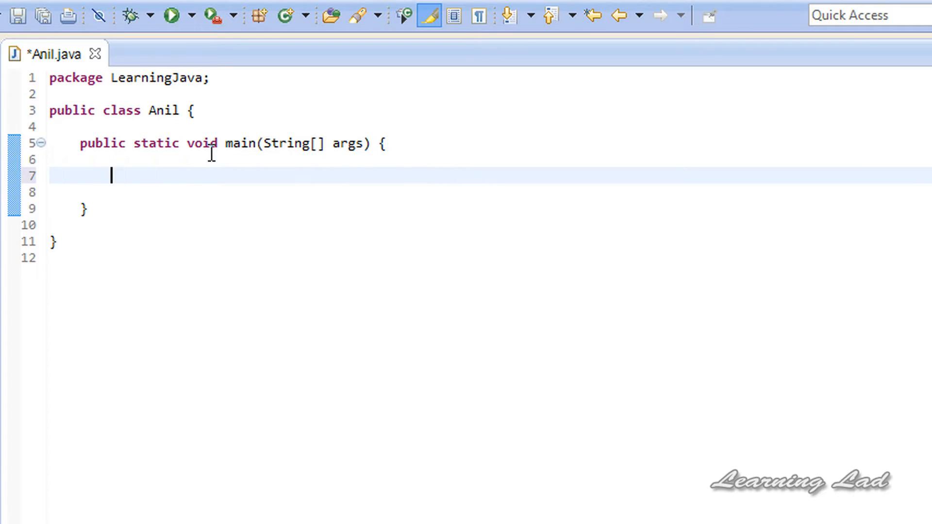
text(if)
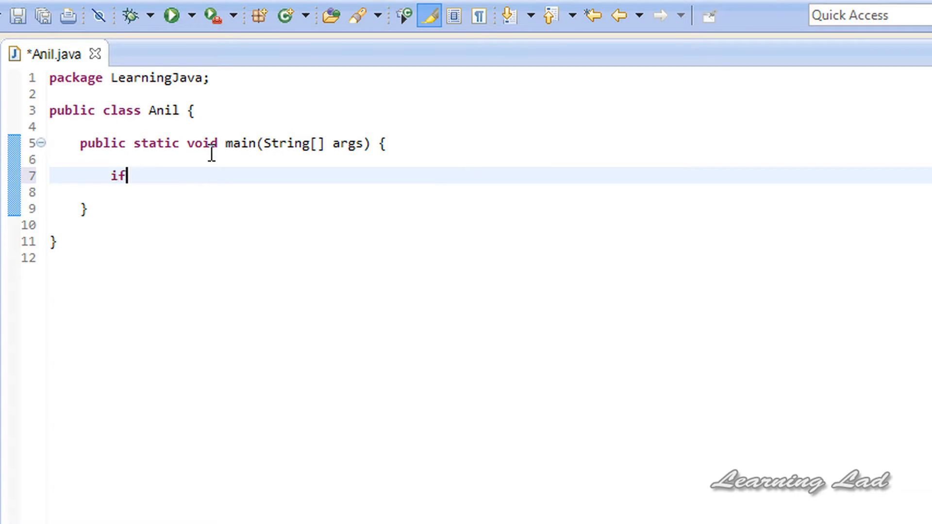
text((){})
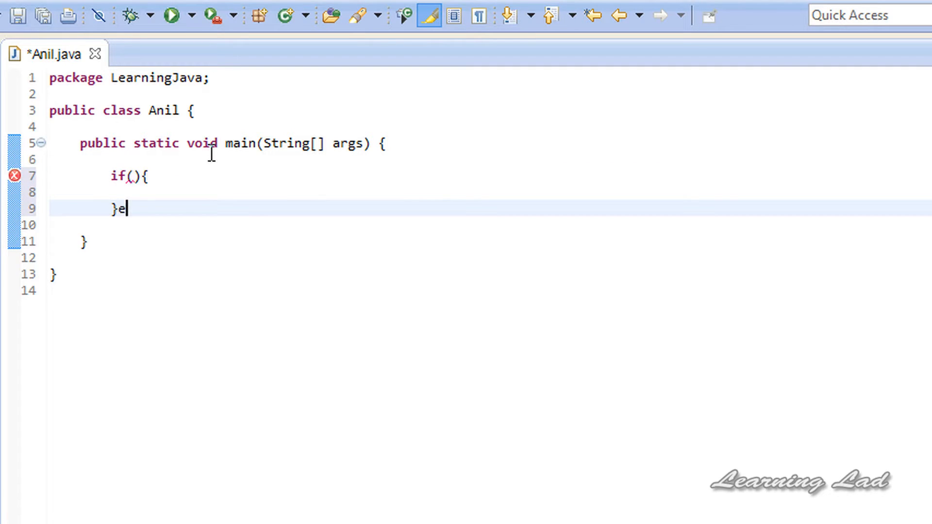
text(lse{)
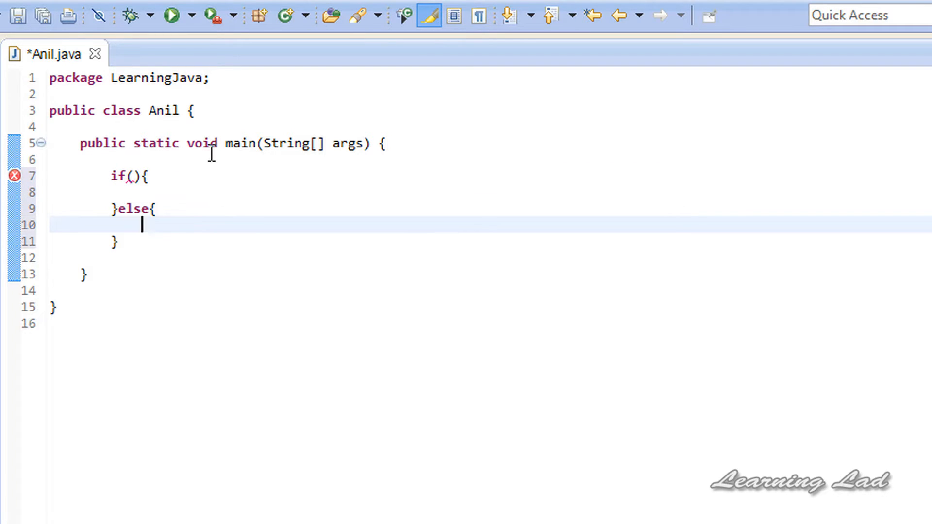
mouse_move(434, 155)
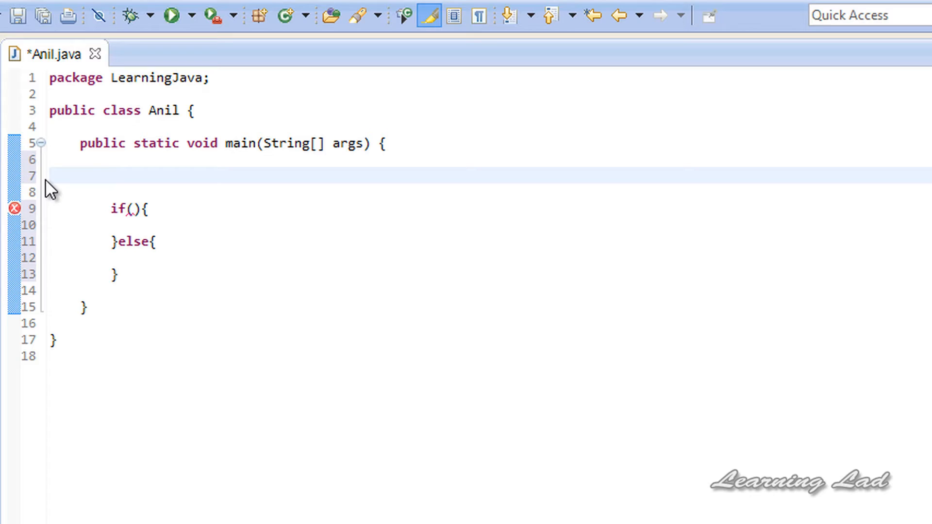
Declare int num1 = 100, num2 = 200; and int max; above the if statement
text(int)
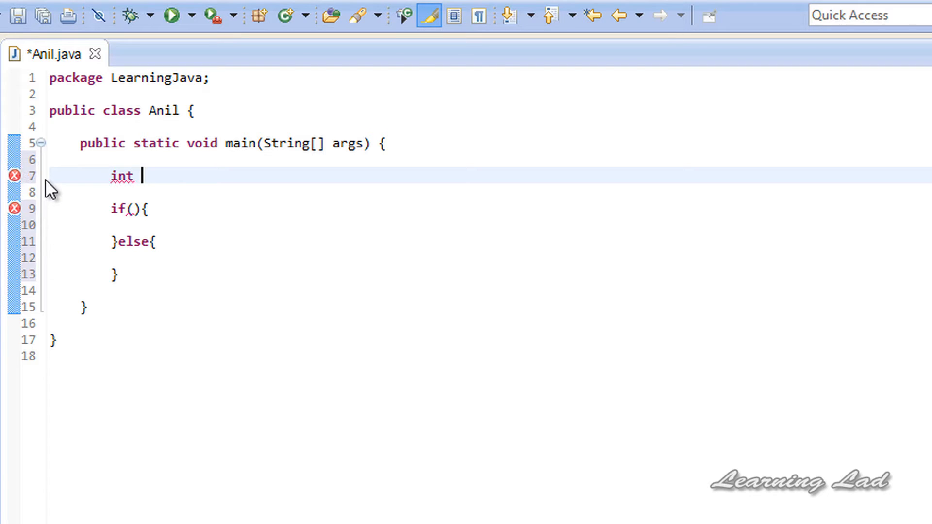
text(num1 =)
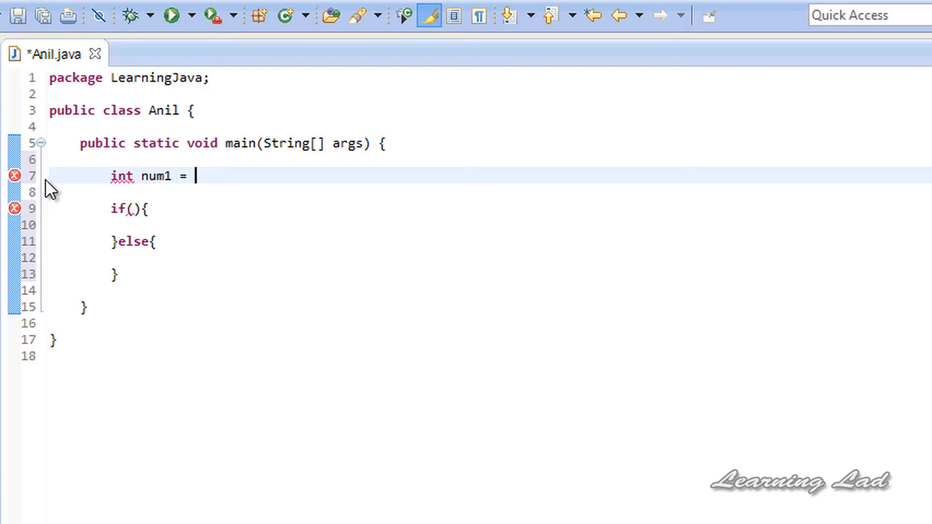
text(100)
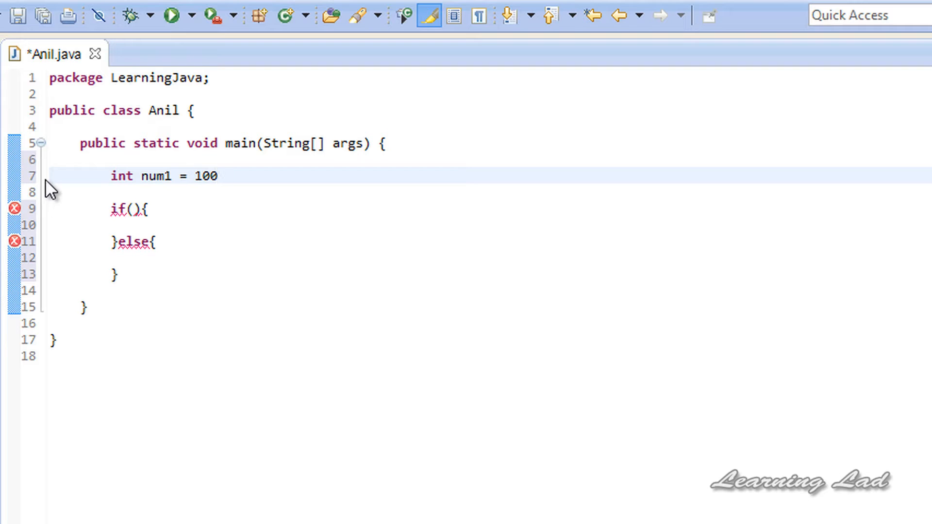
text(, num2 =)
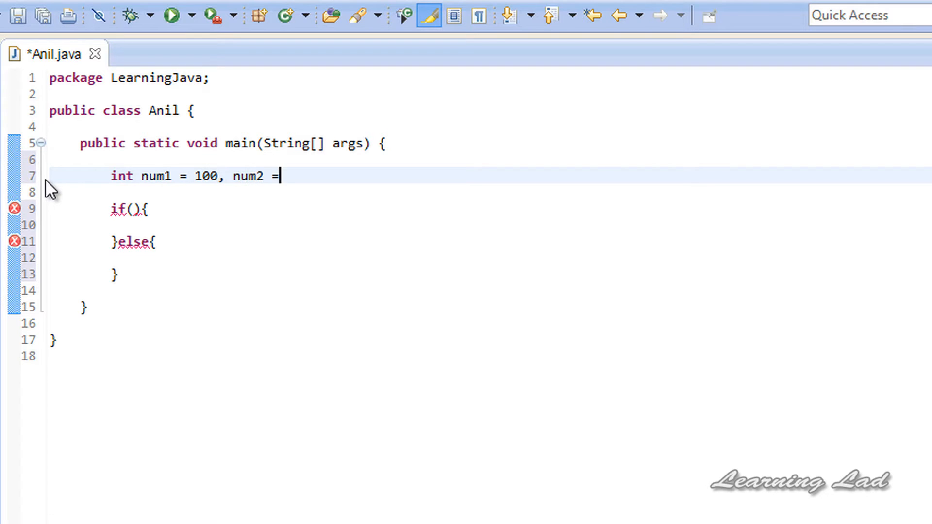
text(200)
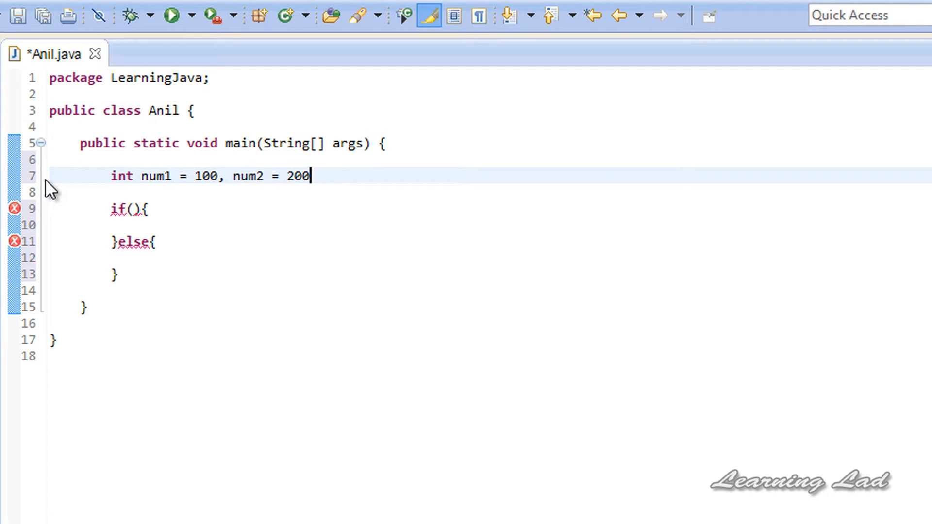
text(;)
click(490, 192)
text(int)
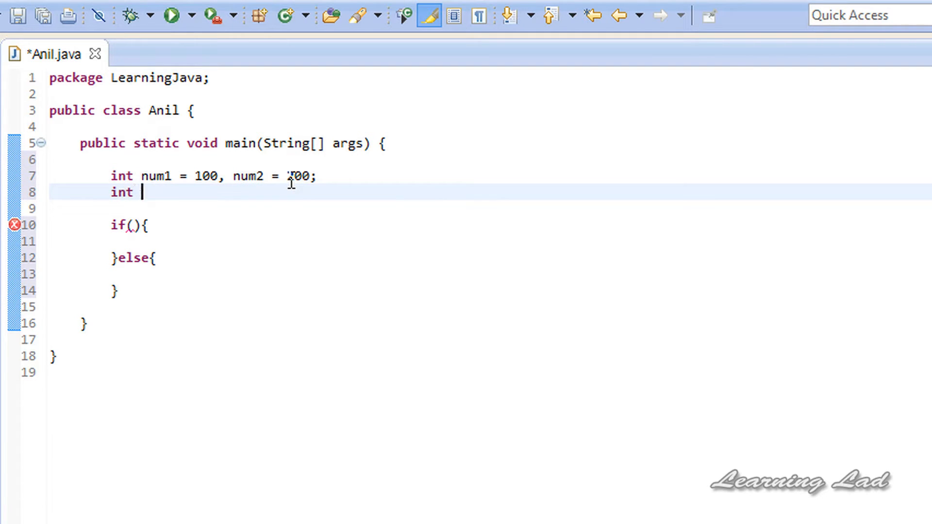
text(max;)
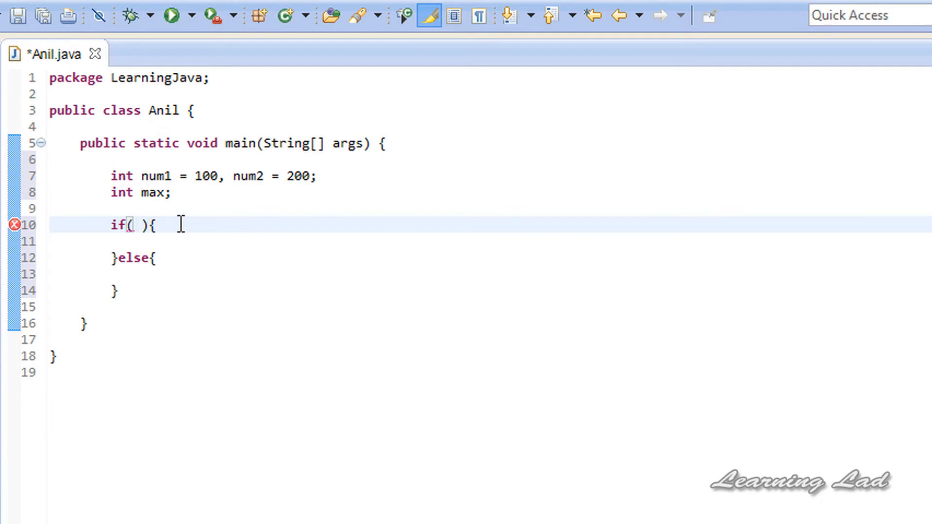
Fill the condition num1 > num2, with max = num1; in the if body and max = num2; in the else body
text(num1)
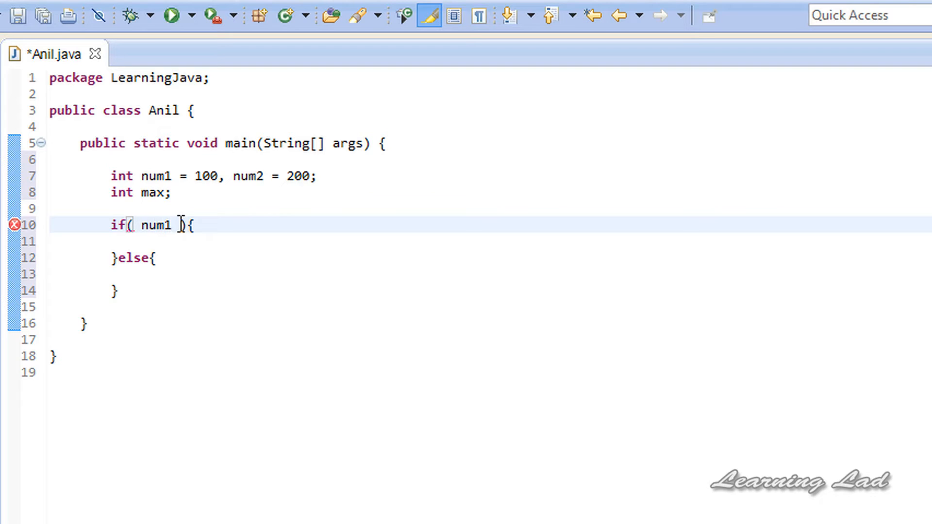
text(> num2)
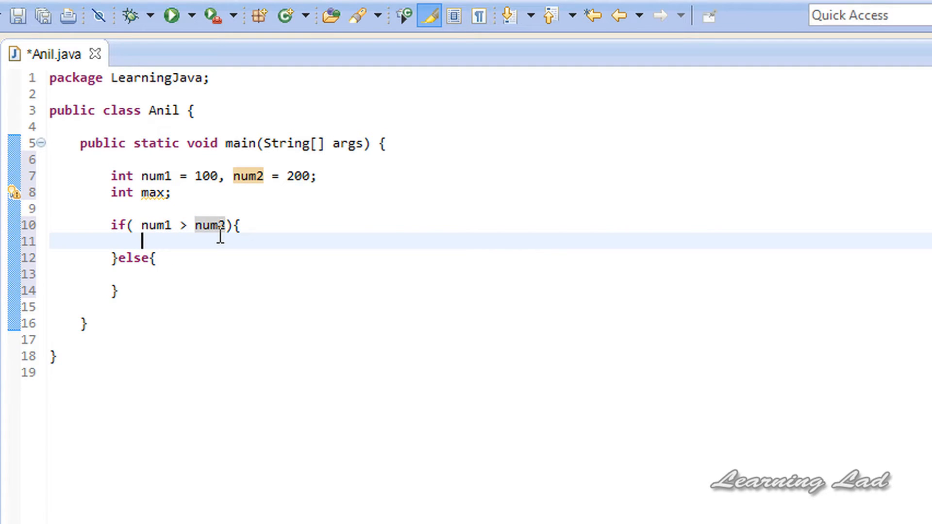
text(max = nu)
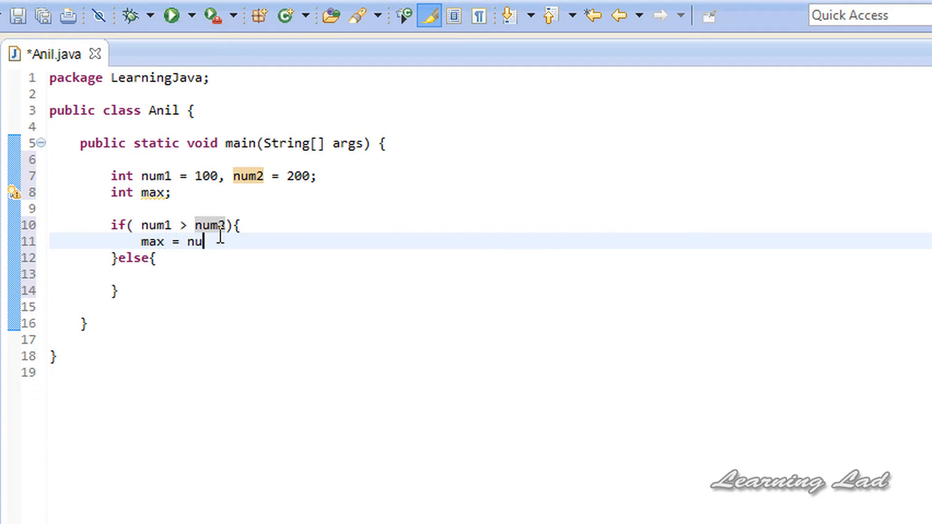
text(m1;)
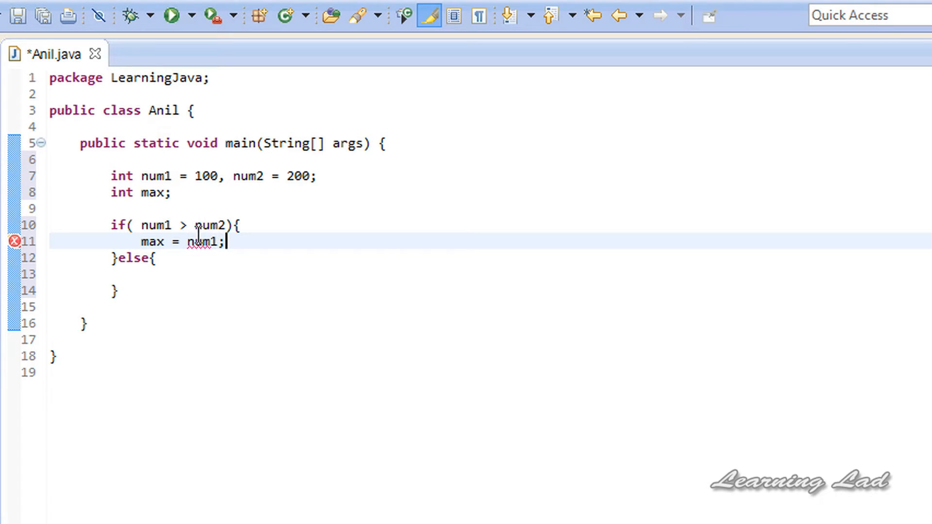
text(ma)
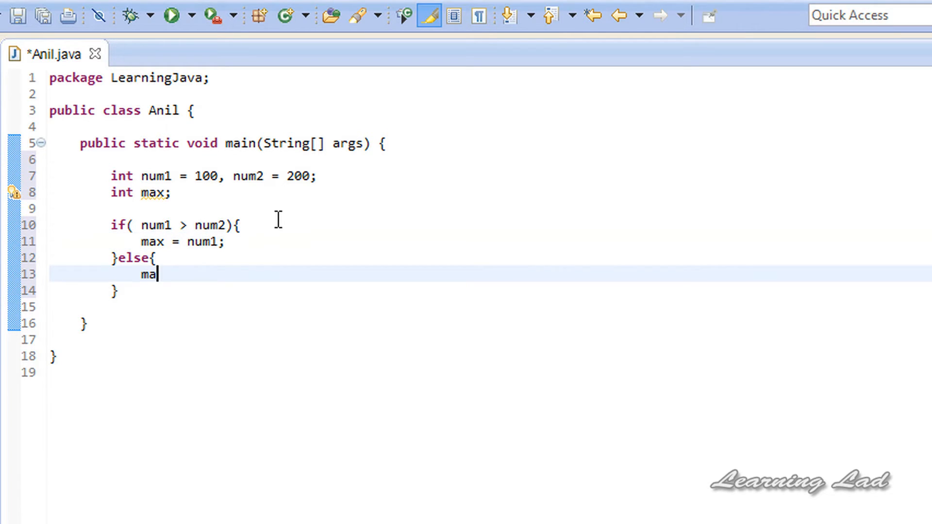
text(x = nu)
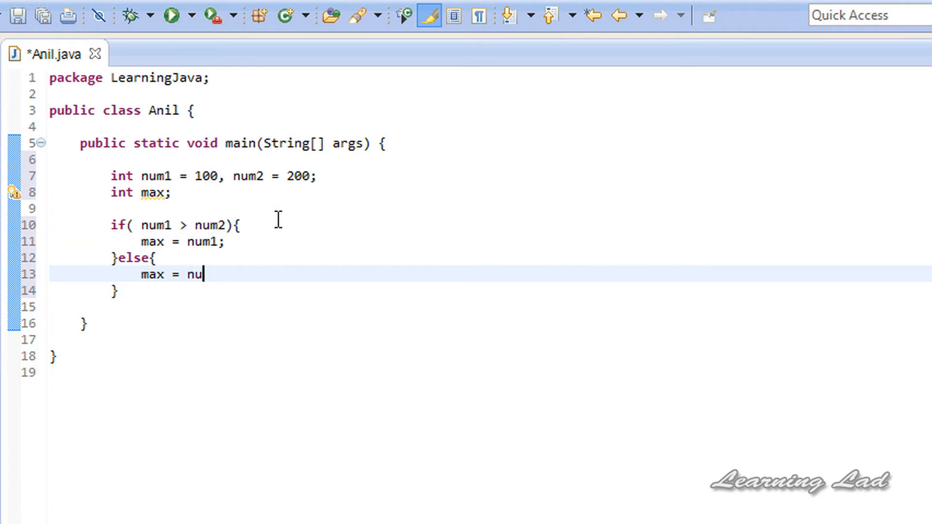
text(m2;)
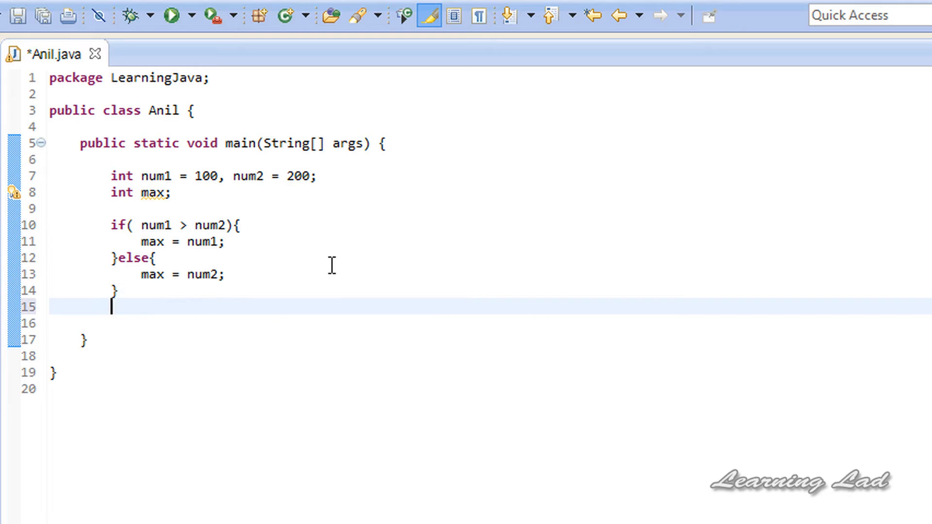
Add System.out.println(max); after the if/else block and save the file
text(Syste)
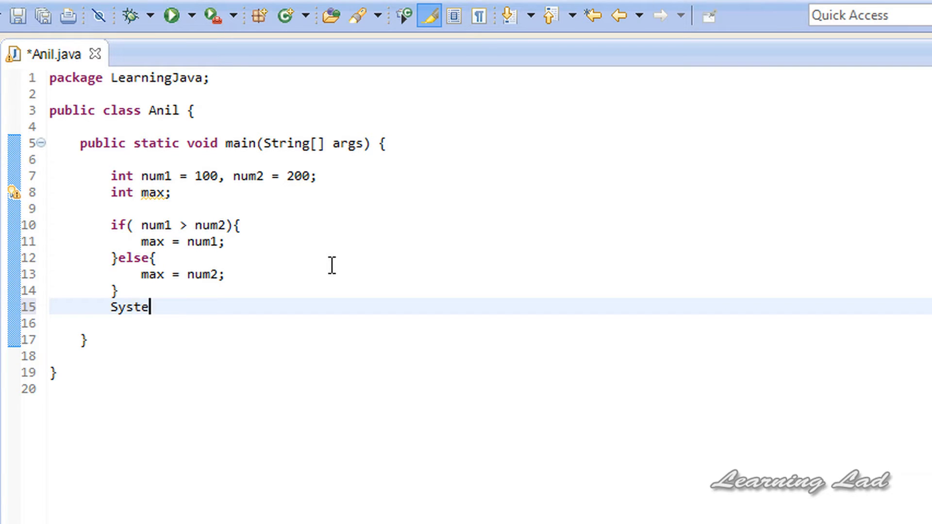
text(m.out.)
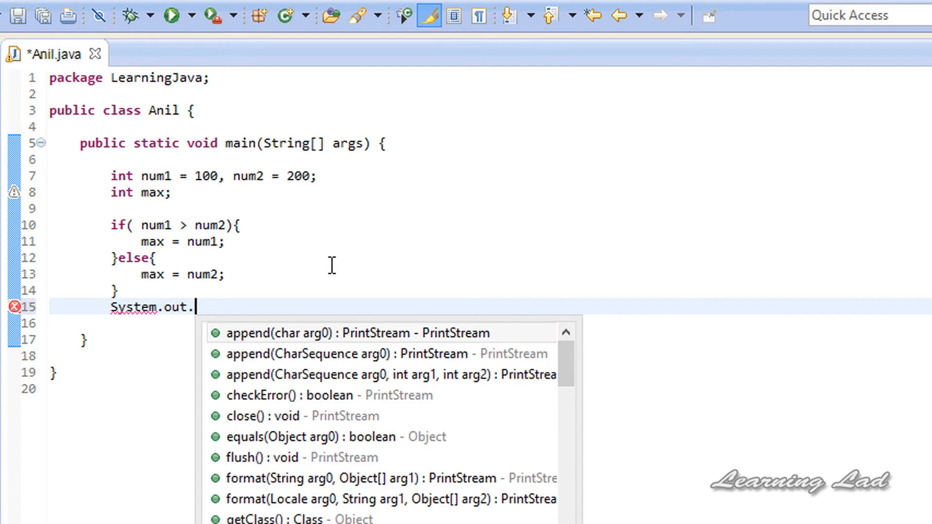
text(println()
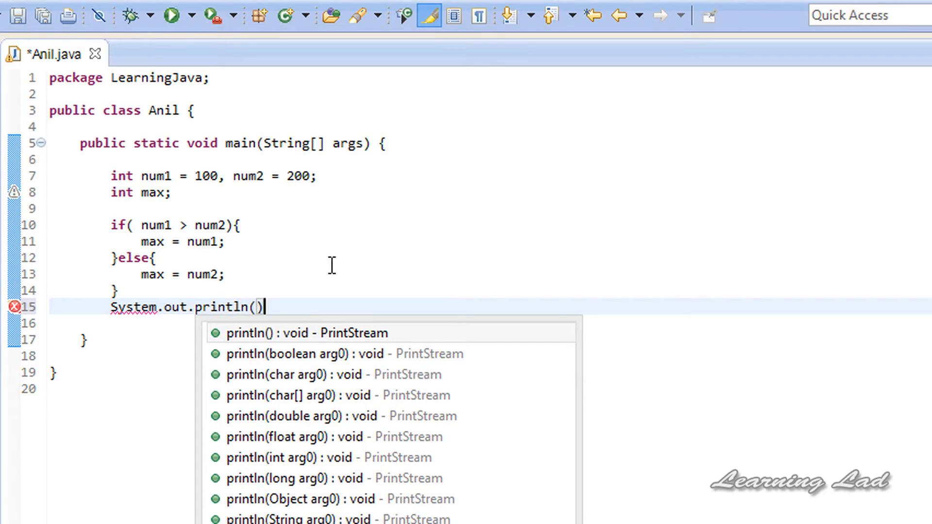
text(max)
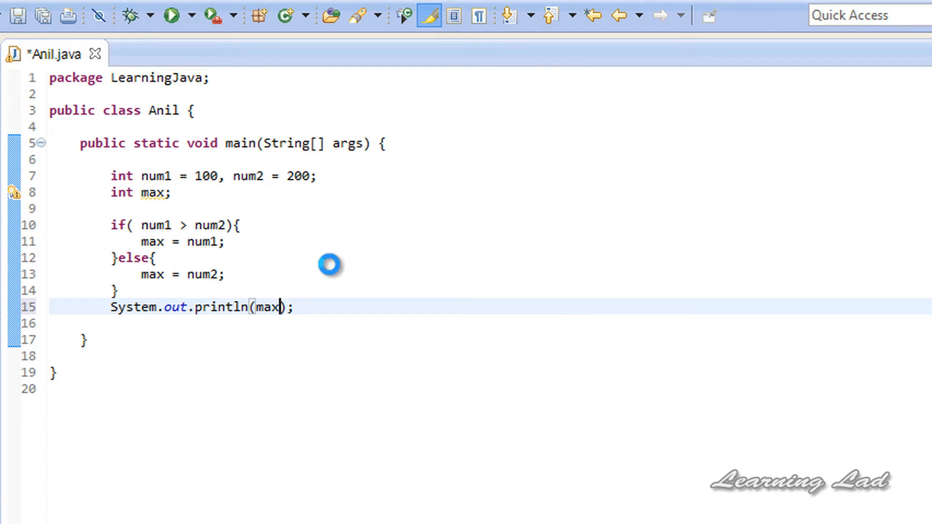
click(172, 16)
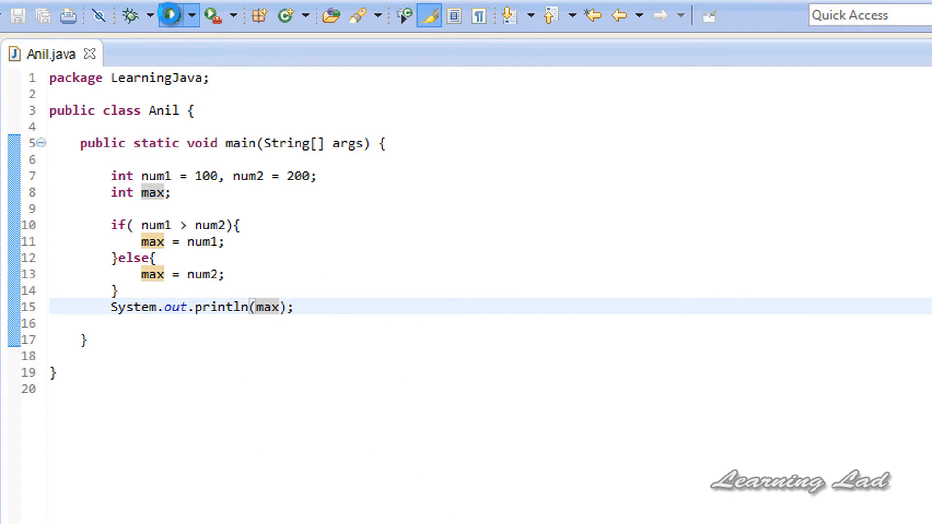
click(172, 15)
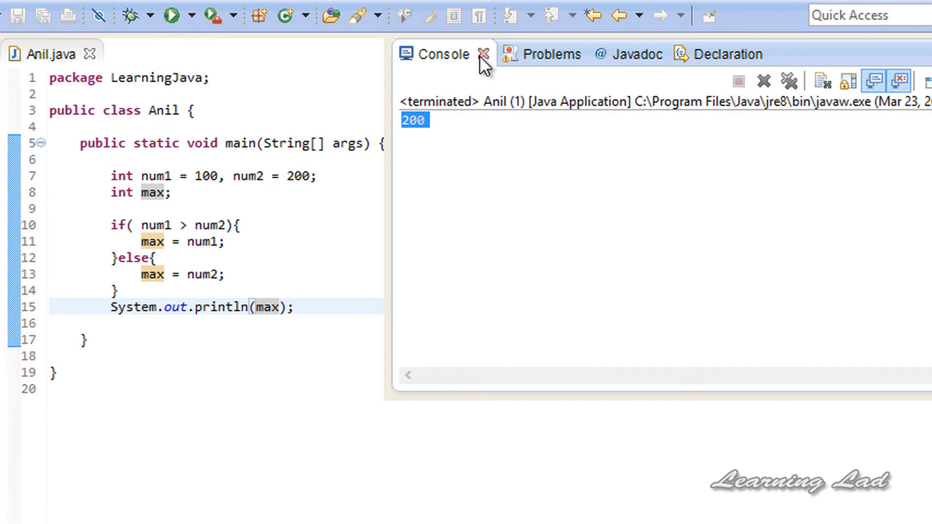
click(481, 53)
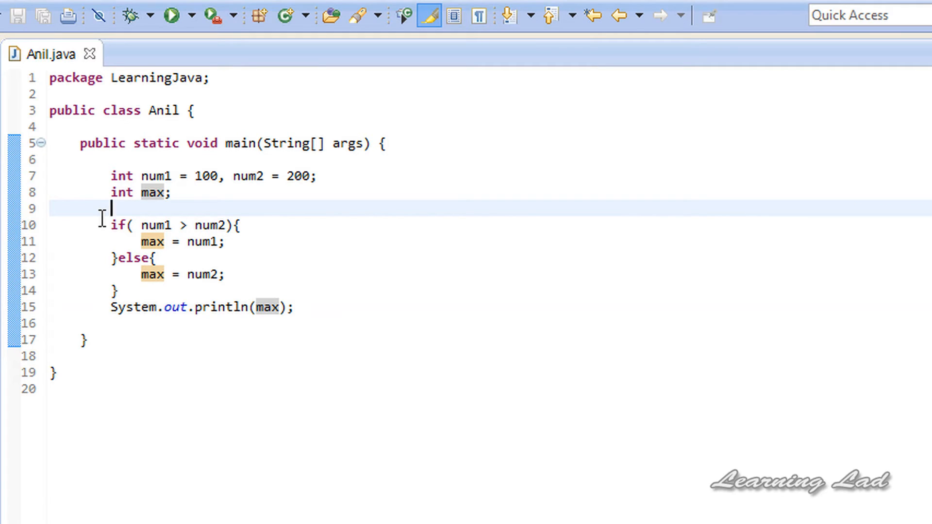
mouse_move(178, 300)
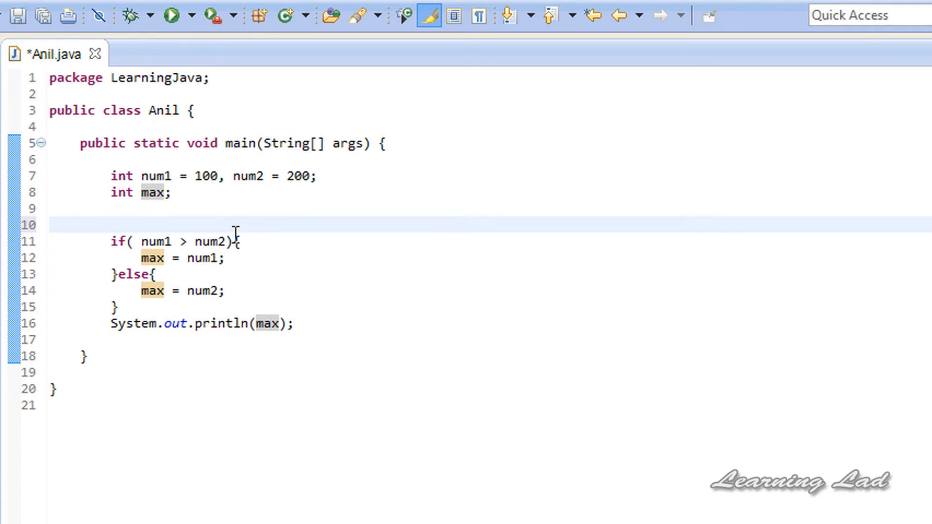
Wrap the if/else block in /* */ and open blank lines around the commented block
text(/*)
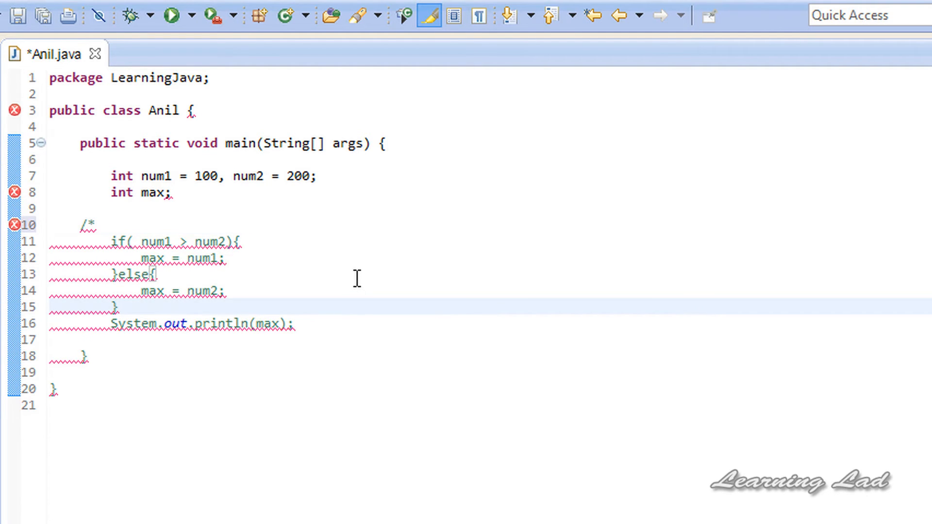
text(*/)
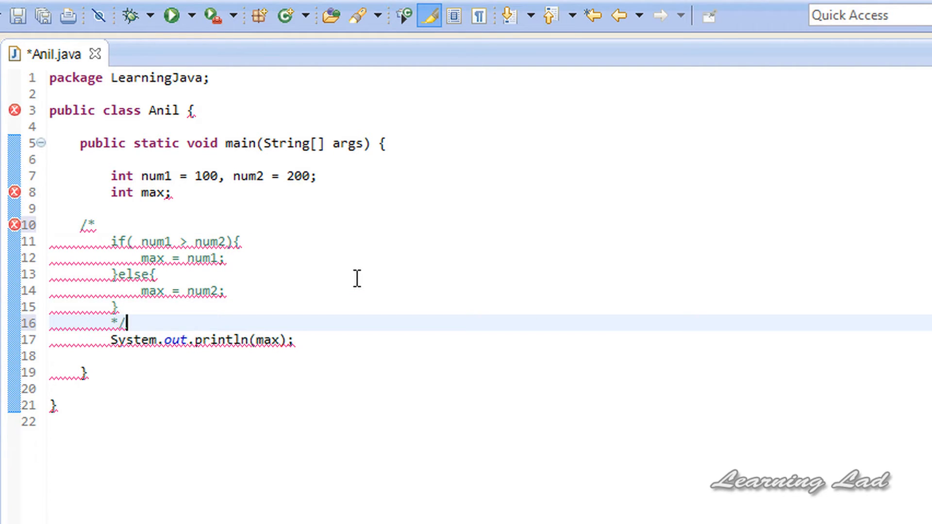
key(Enter)
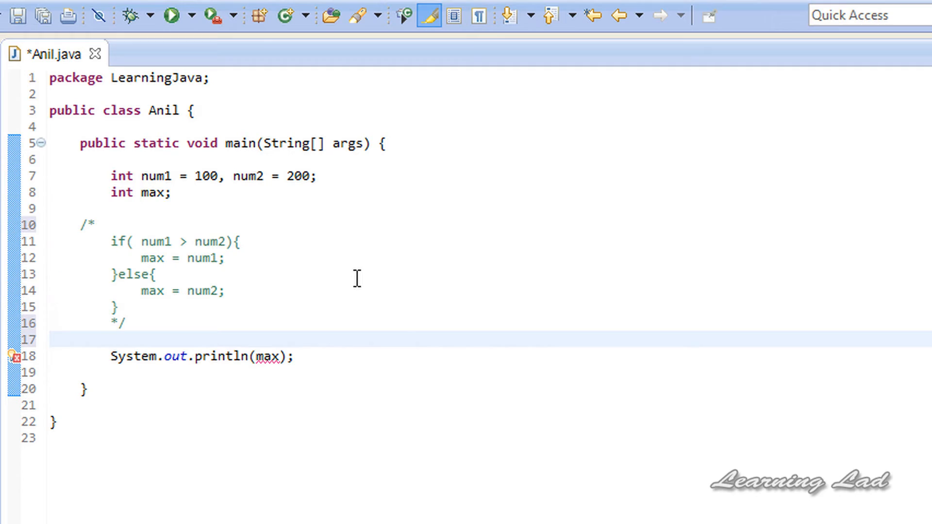
click(112, 339)
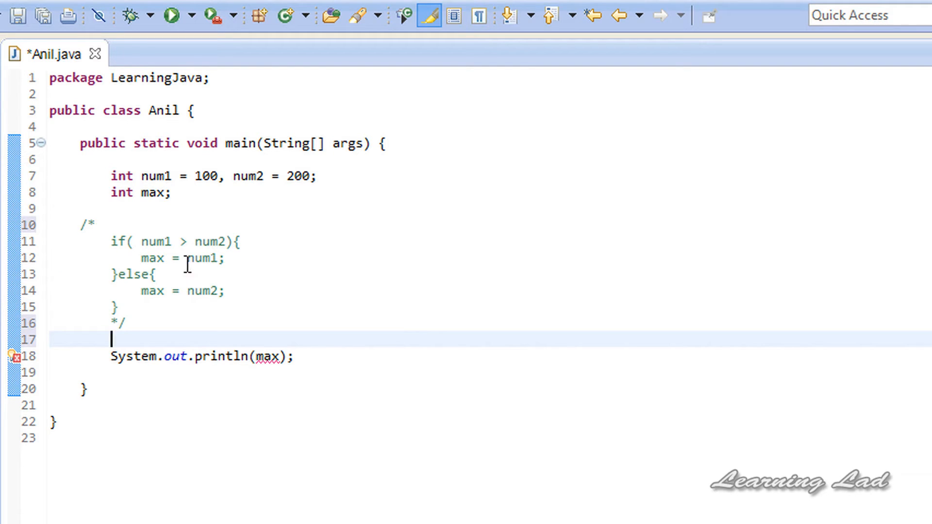
mouse_move(218, 275)
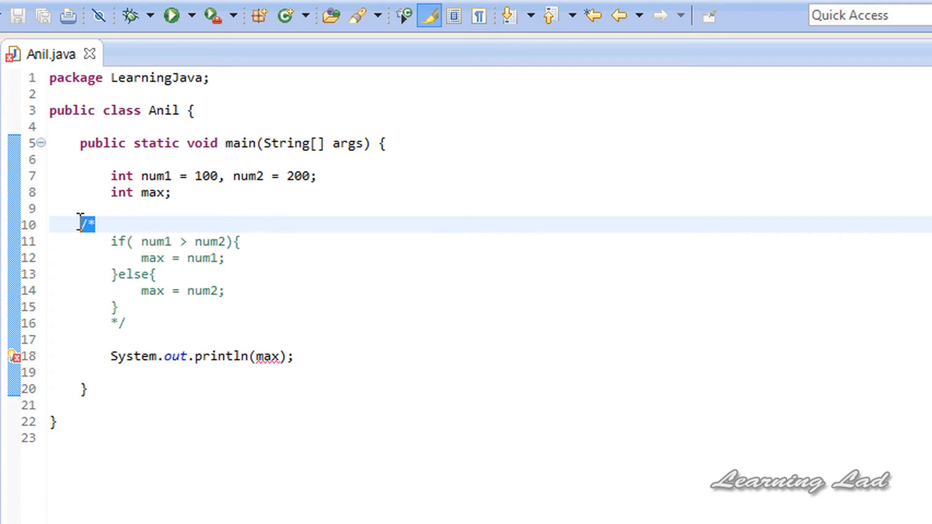
key(Enter)
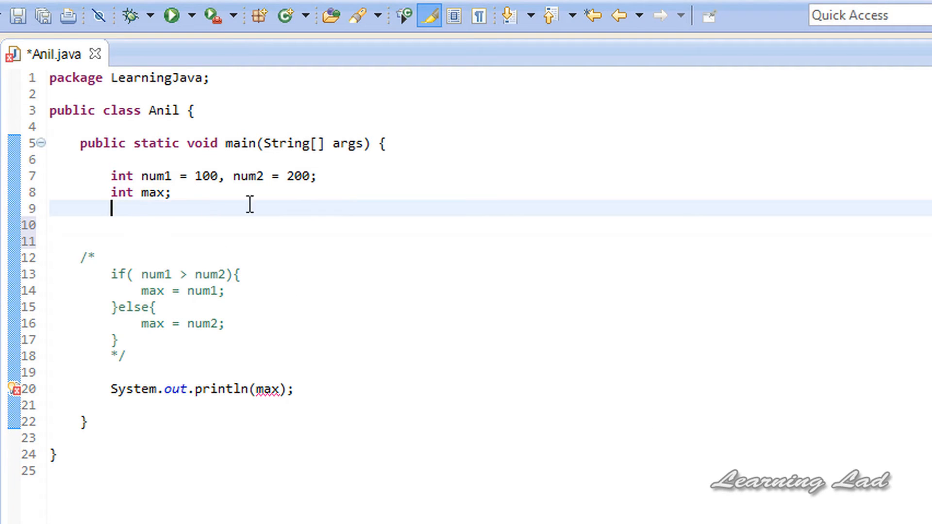
Write num1 > num2 ? num1 : num2; on empty line 10 above the comment
key(Enter)
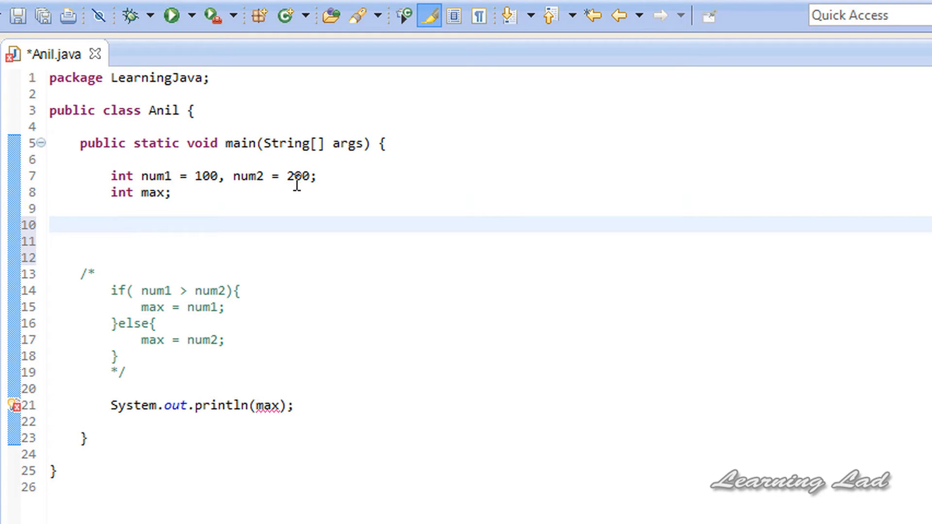
click(111, 225)
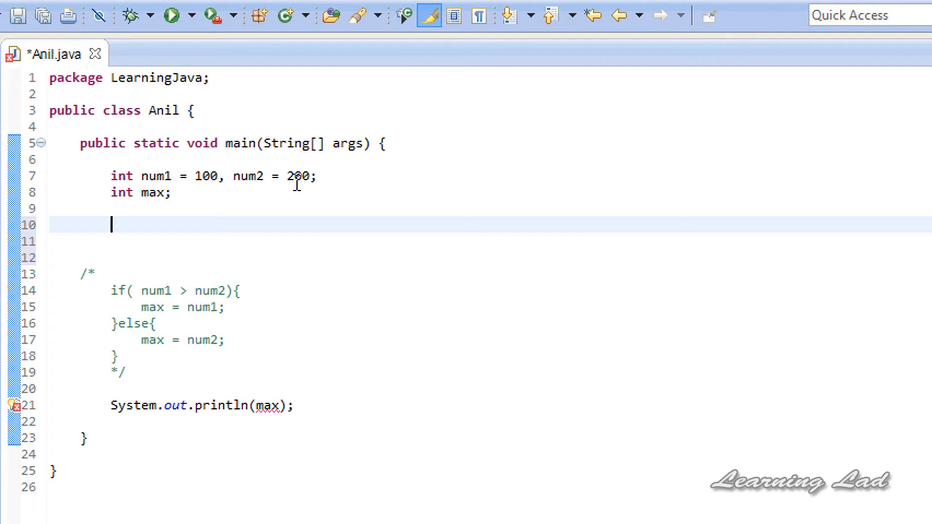
drag(138, 291, 230, 291)
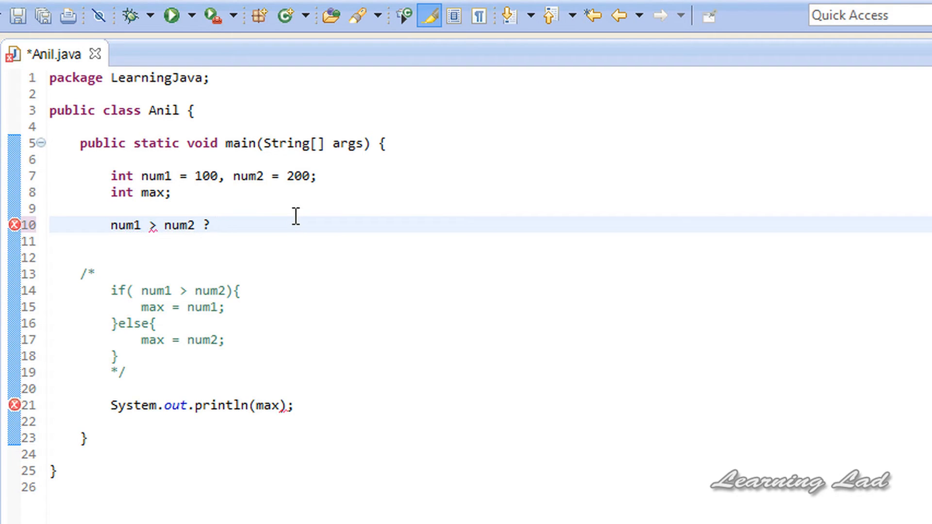
text(num1)
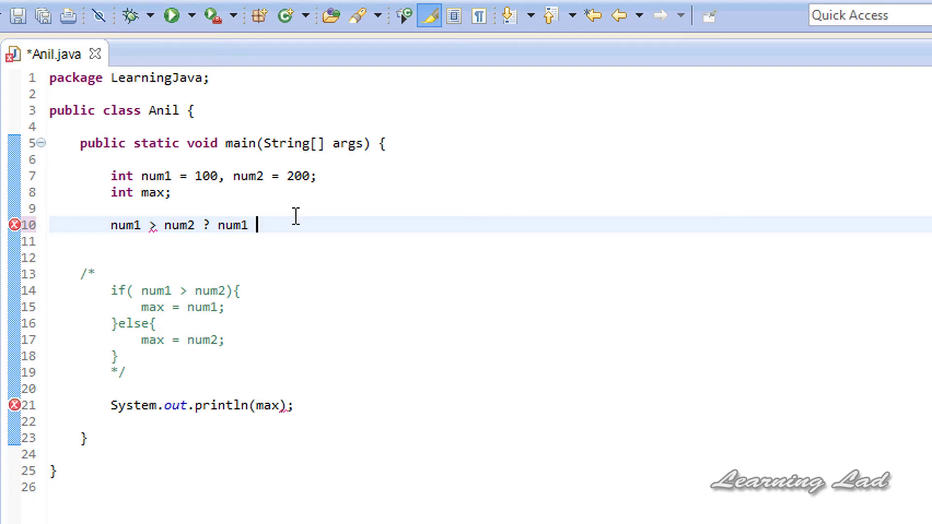
text(: nu)
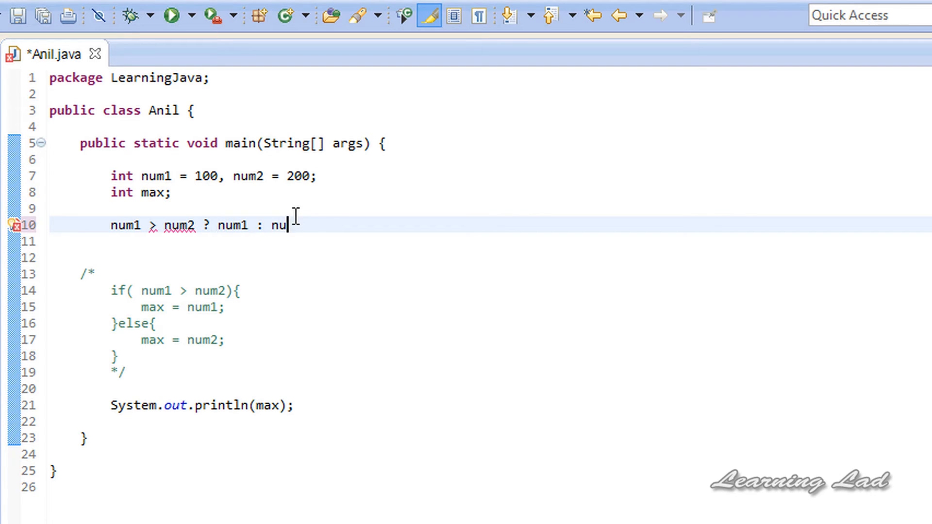
text(m2;)
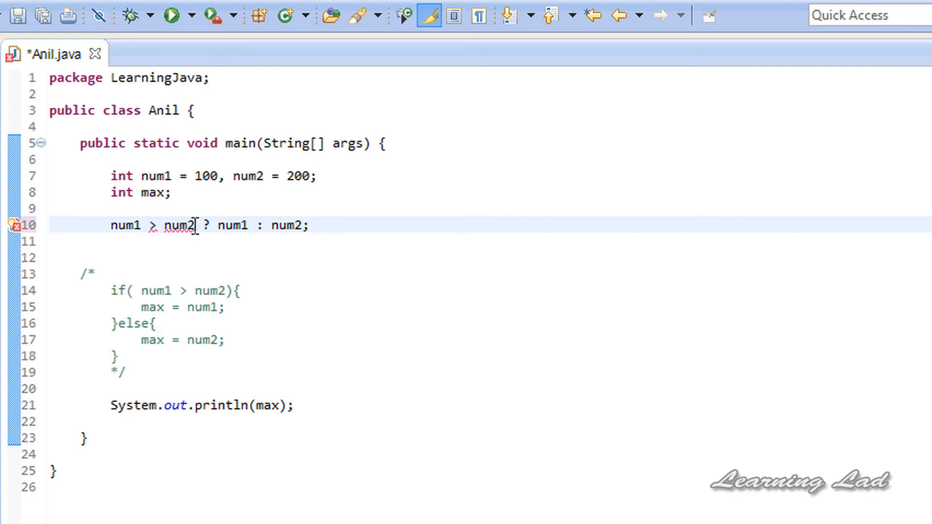
Select the condition num1 > num2 to inspect the type-mismatch hint, then clear the selection
drag(111, 225, 195, 225)
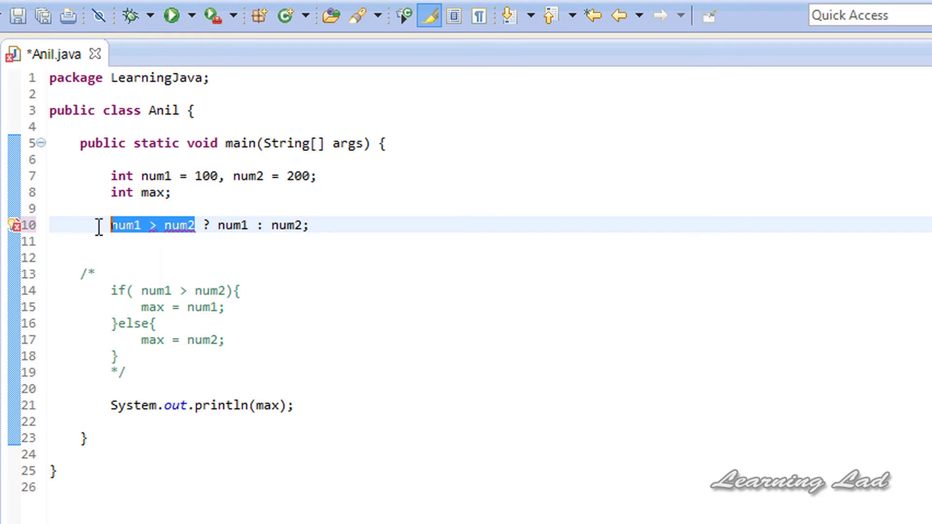
mouse_move(205, 206)
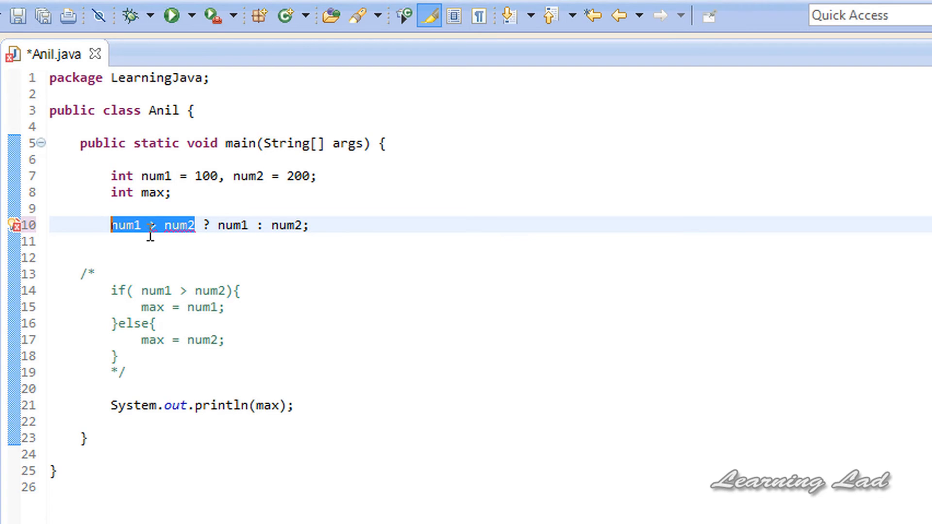
mouse_move(252, 226)
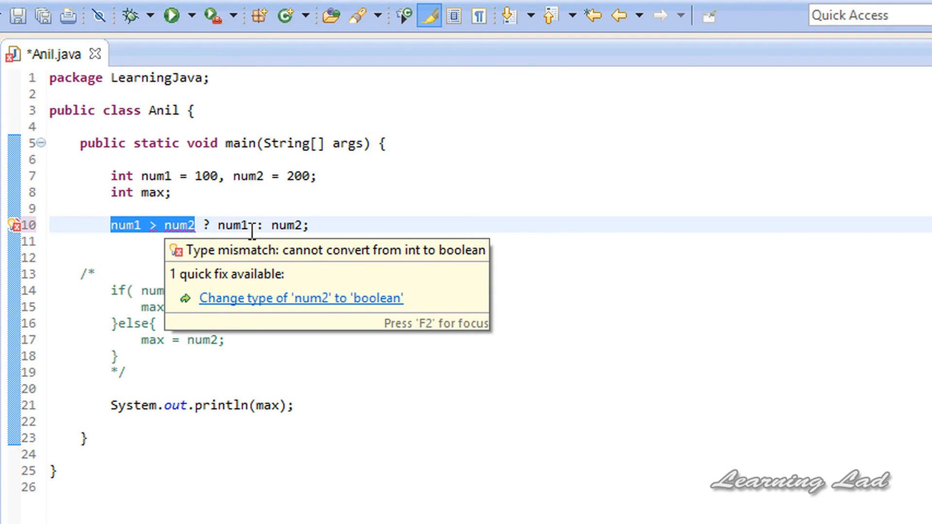
double_click(231, 226)
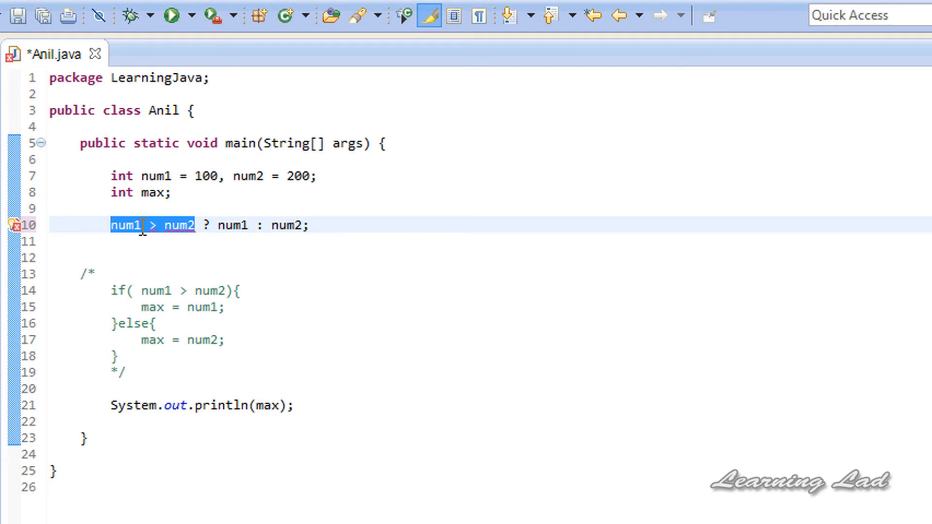
double_click(234, 226)
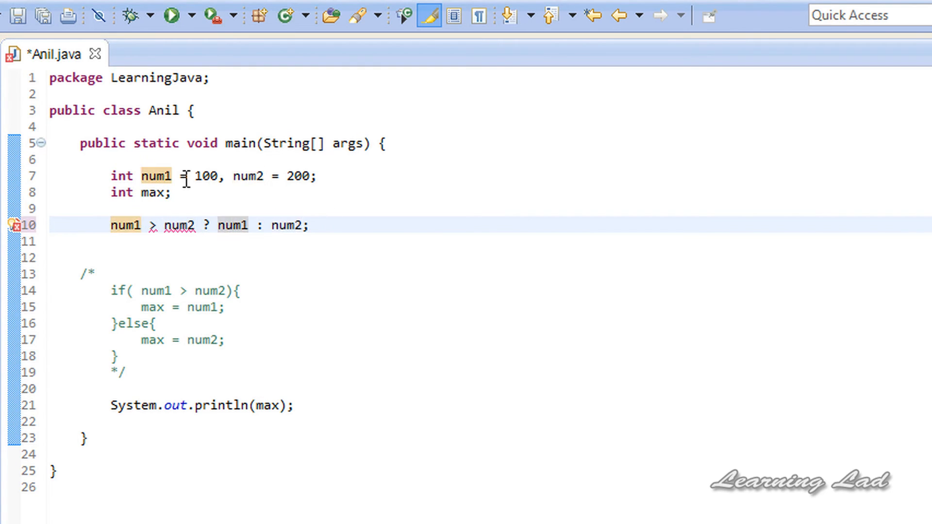
Prefix the ternary with max = so line 10 reads max = num1 > num2 ? num1 : num2; and save
text(max =)
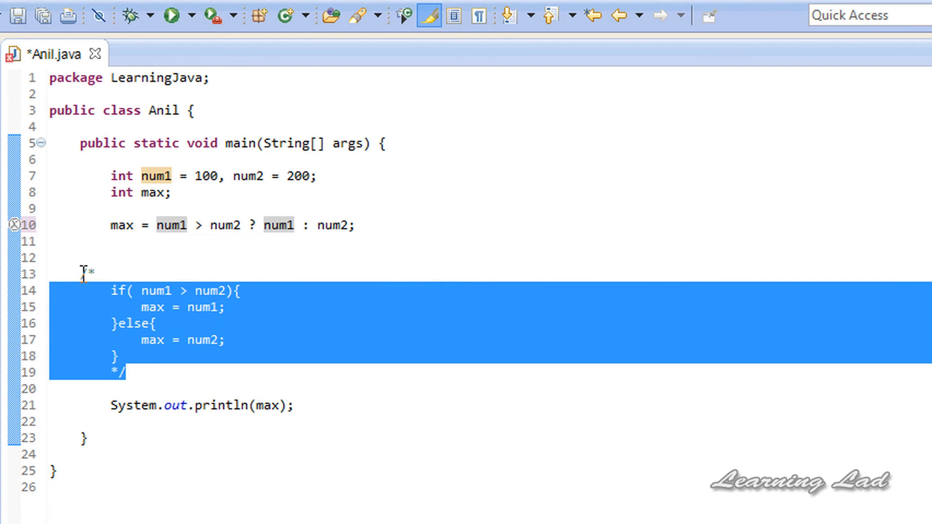
click(250, 225)
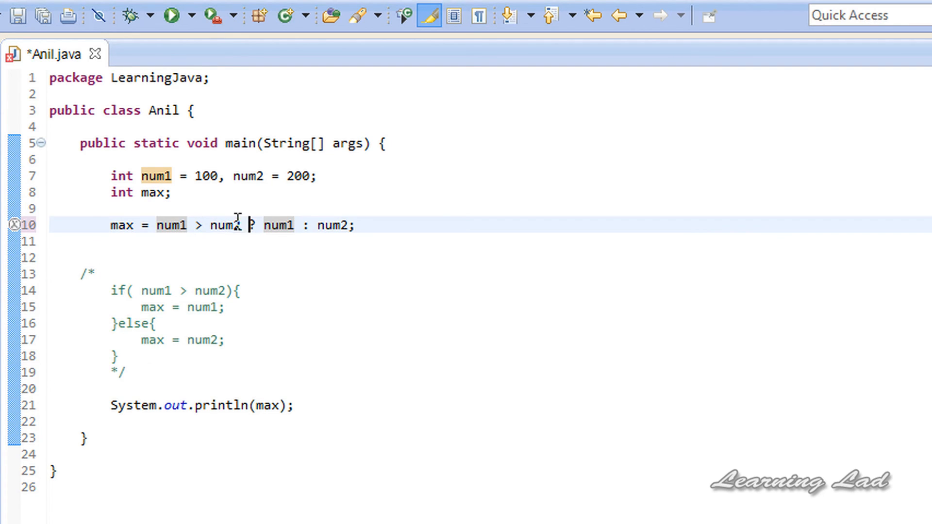
double_click(277, 225)
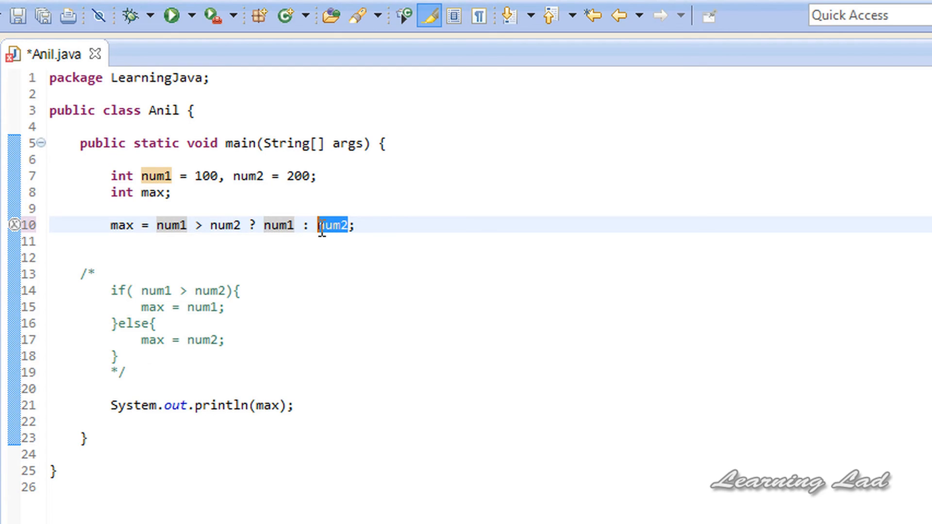
key(Ctrl+s)
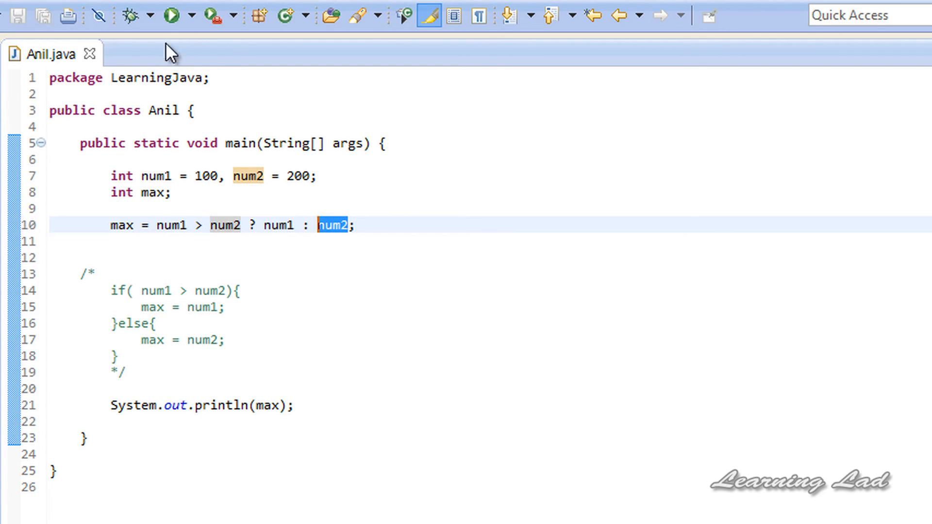
click(170, 15)
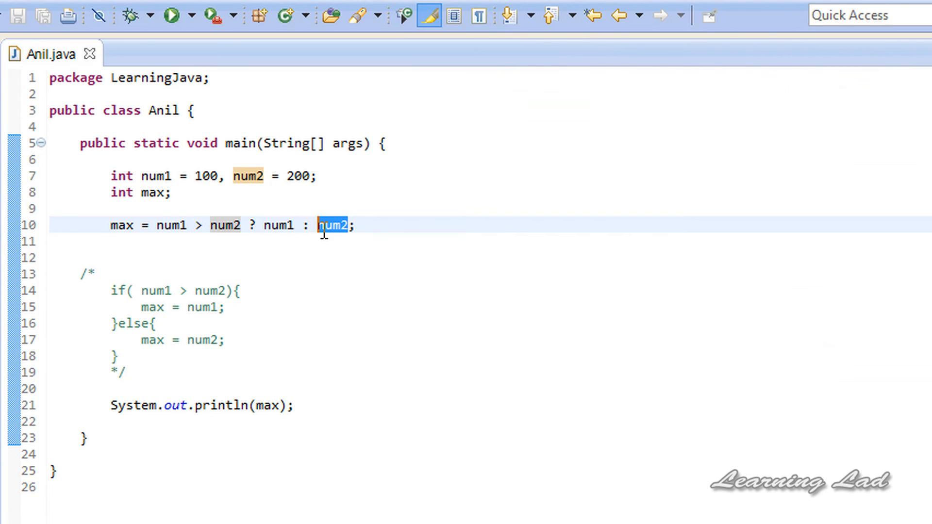
mouse_move(225, 213)
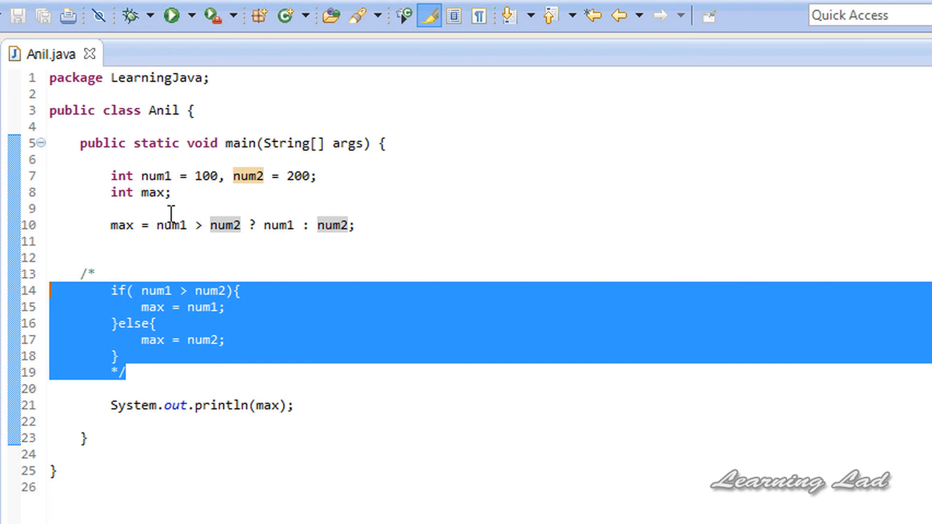
mouse_move(328, 237)
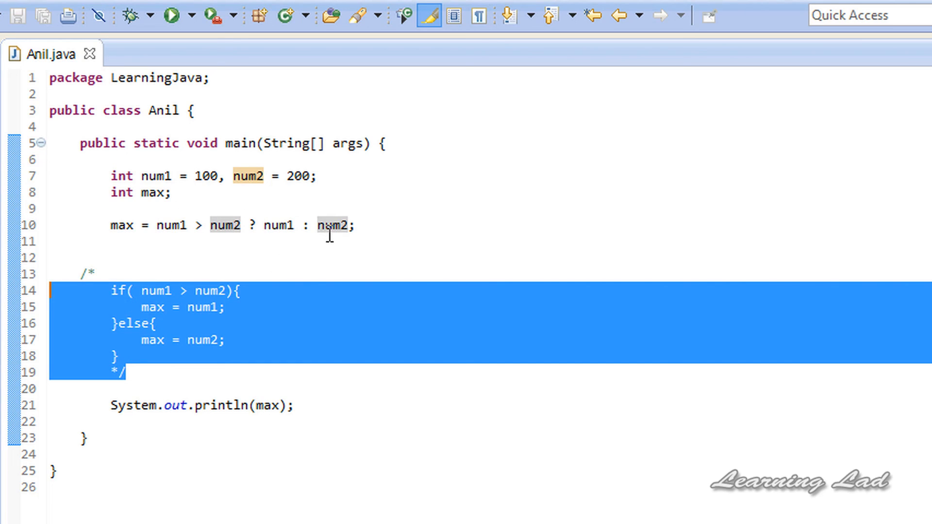
mouse_move(343, 220)
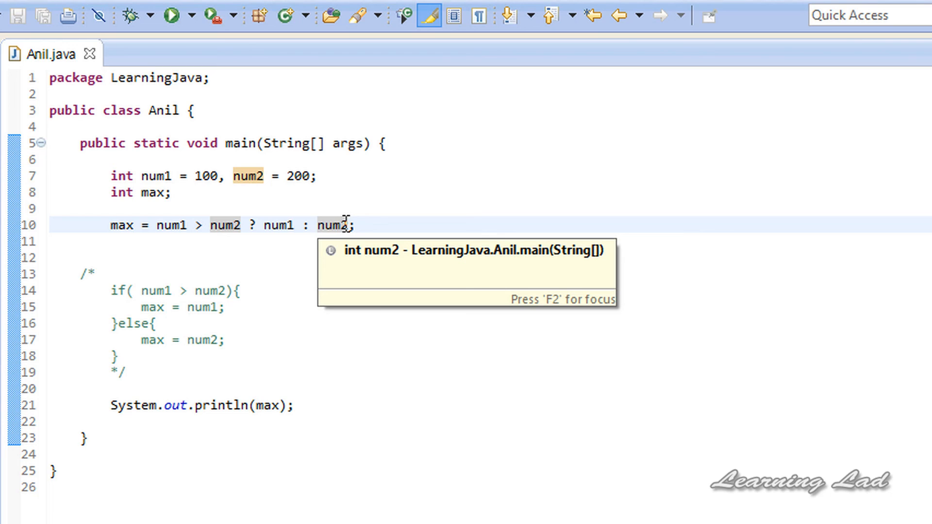
mouse_move(342, 221)
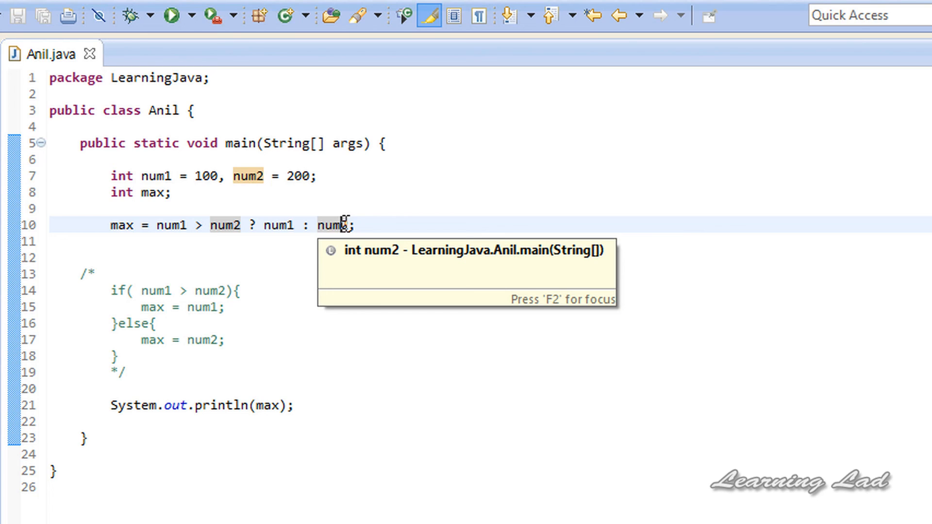
mouse_move(131, 388)
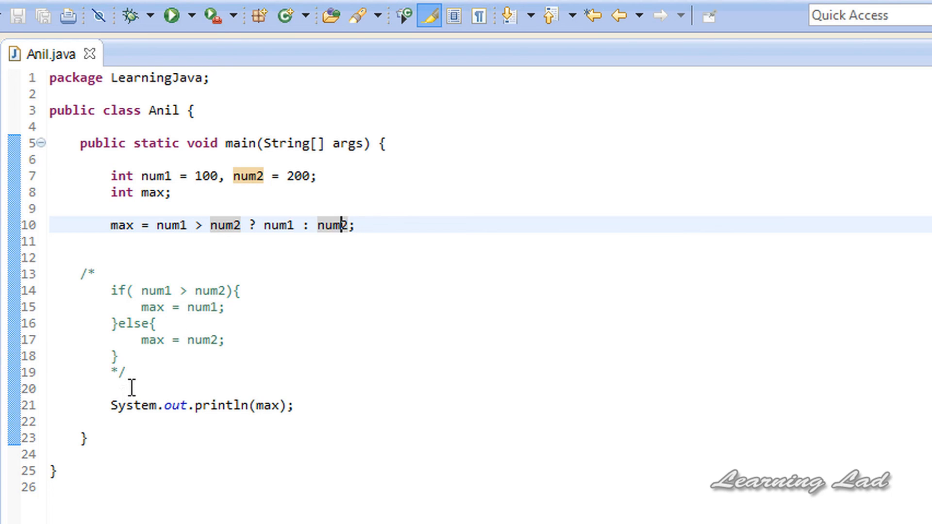